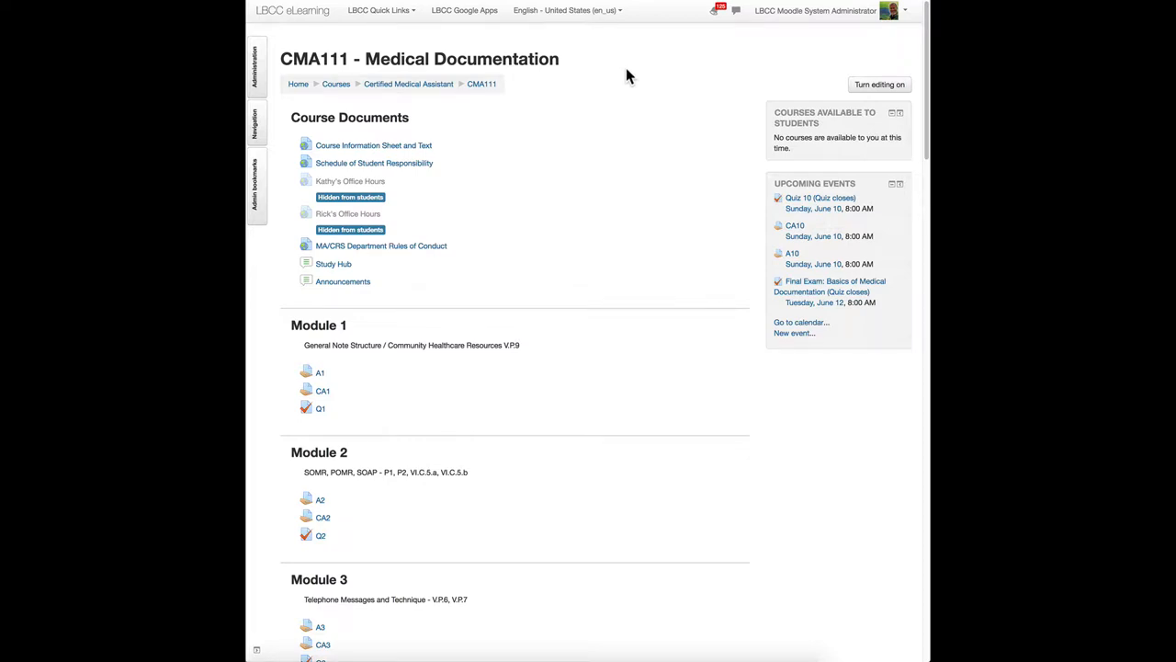
# Reach the Edit settings form for the CMA111 Medical Documentation course via Course administration
pyautogui.click(257, 69)
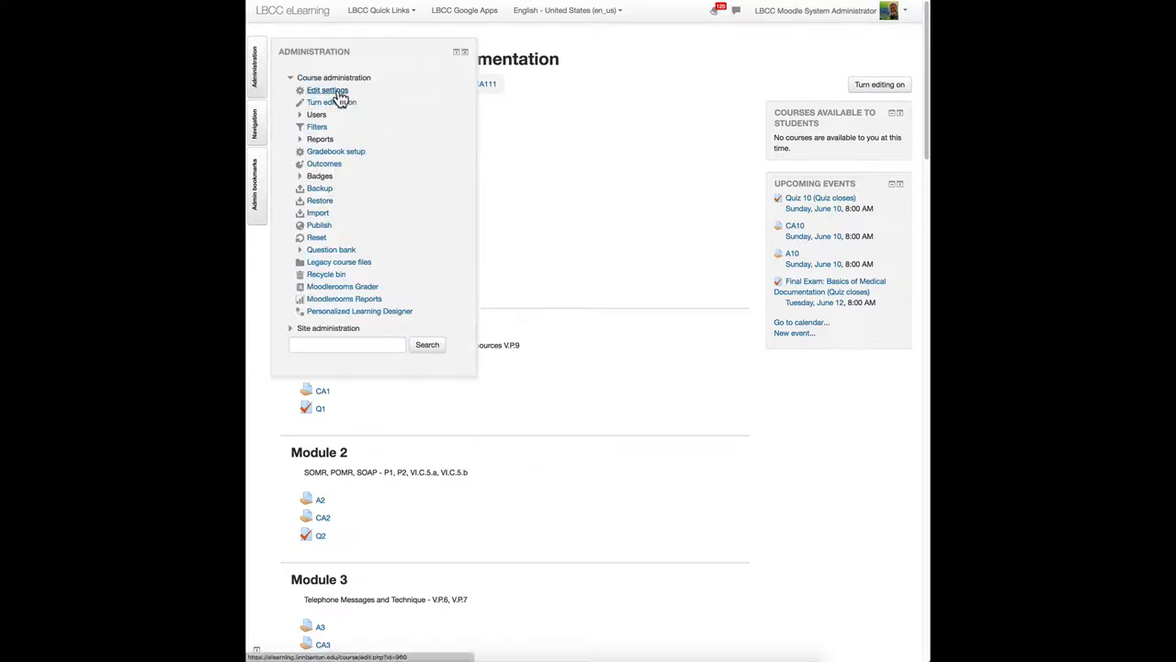
pyautogui.click(328, 90)
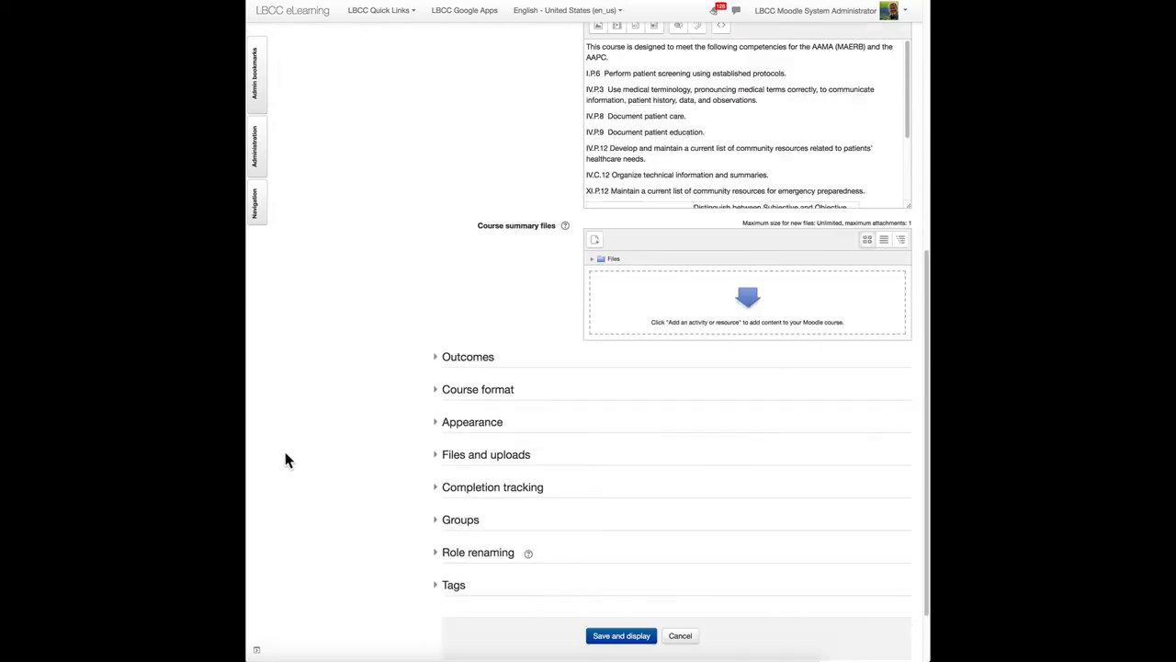
# Expand the course's Outcomes section and launch the Select outcome sets dialog
pyautogui.click(467, 356)
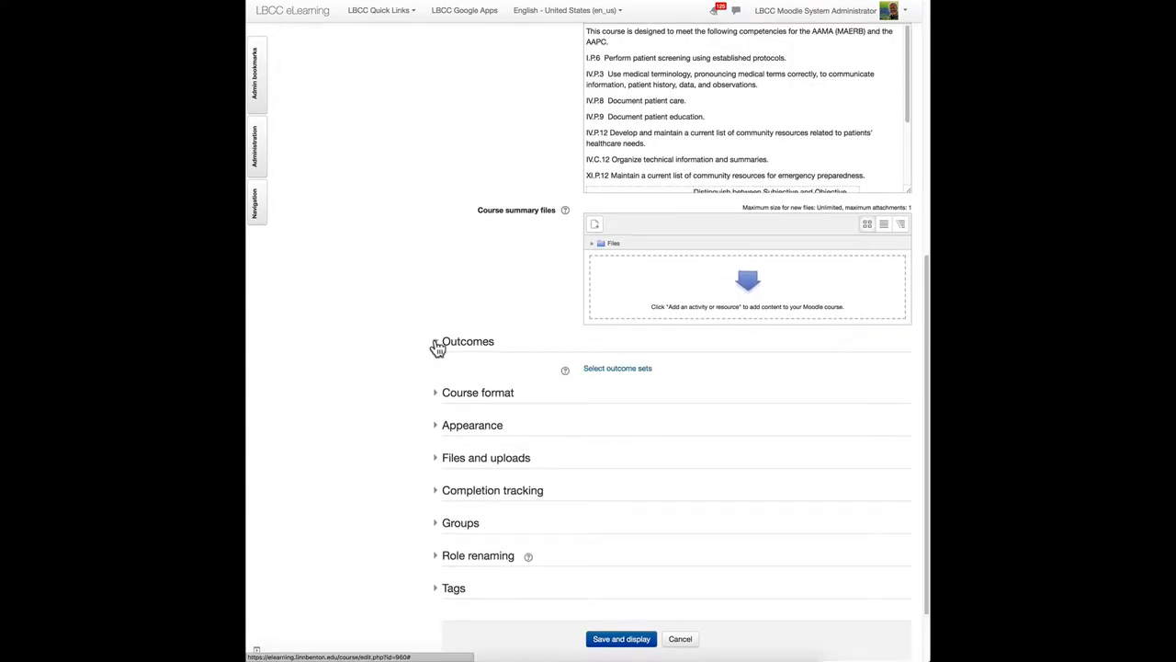
pyautogui.click(437, 340)
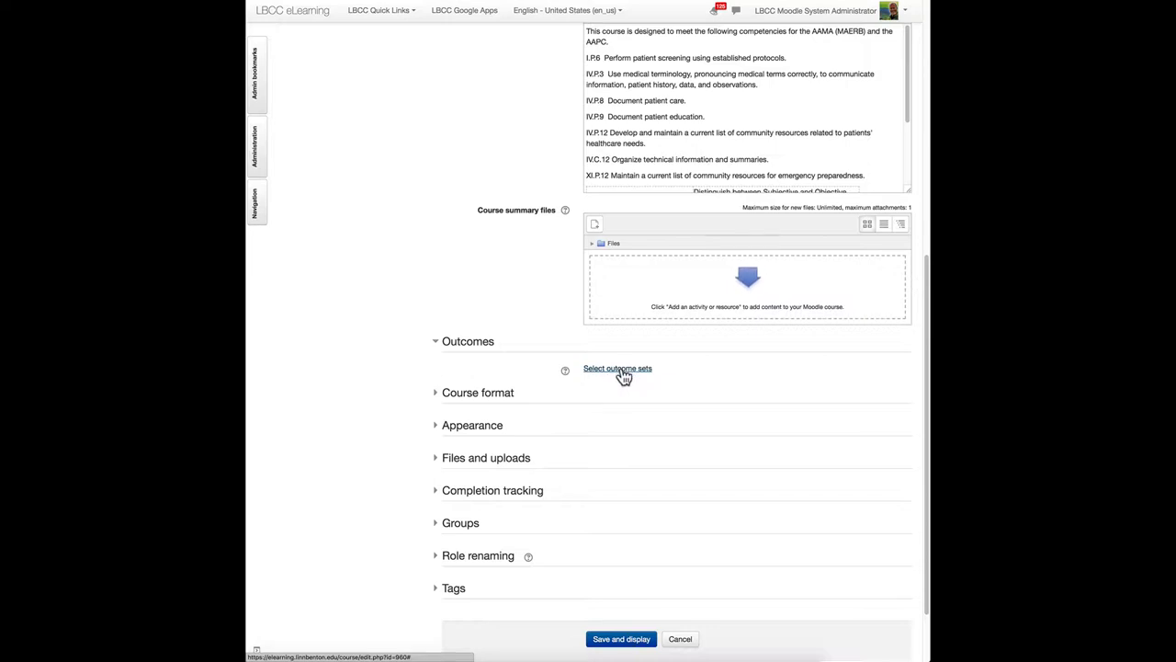
pyautogui.click(617, 367)
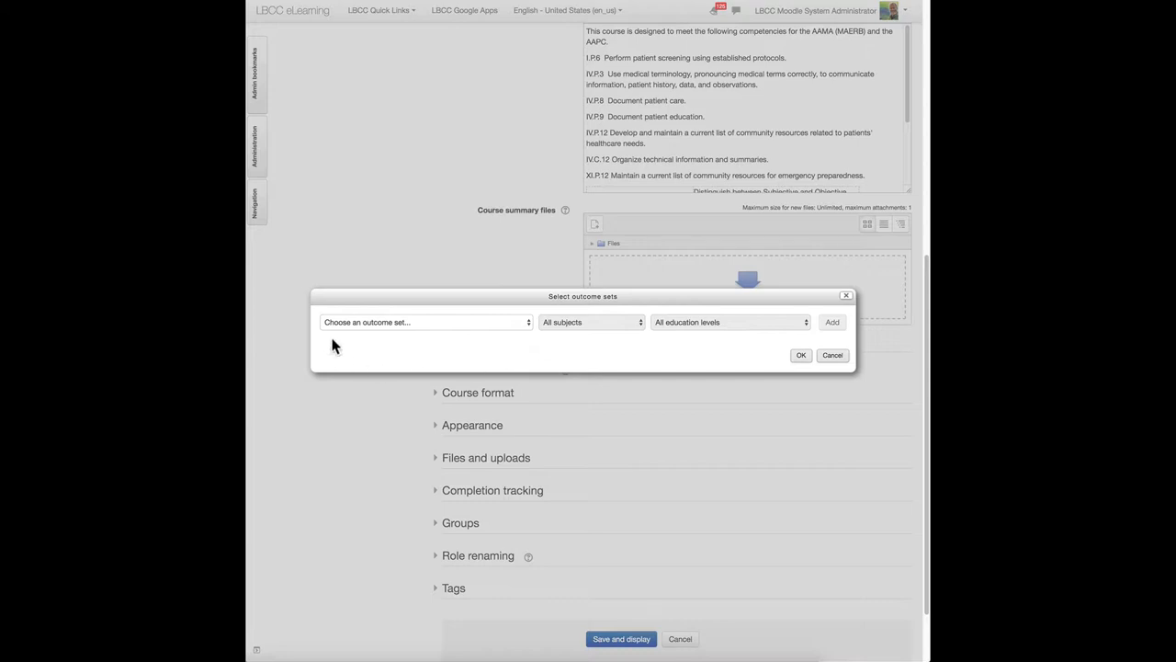
# Add the CMA111 outcome set (all subjects and education levels) and save the course settings
pyautogui.click(426, 322)
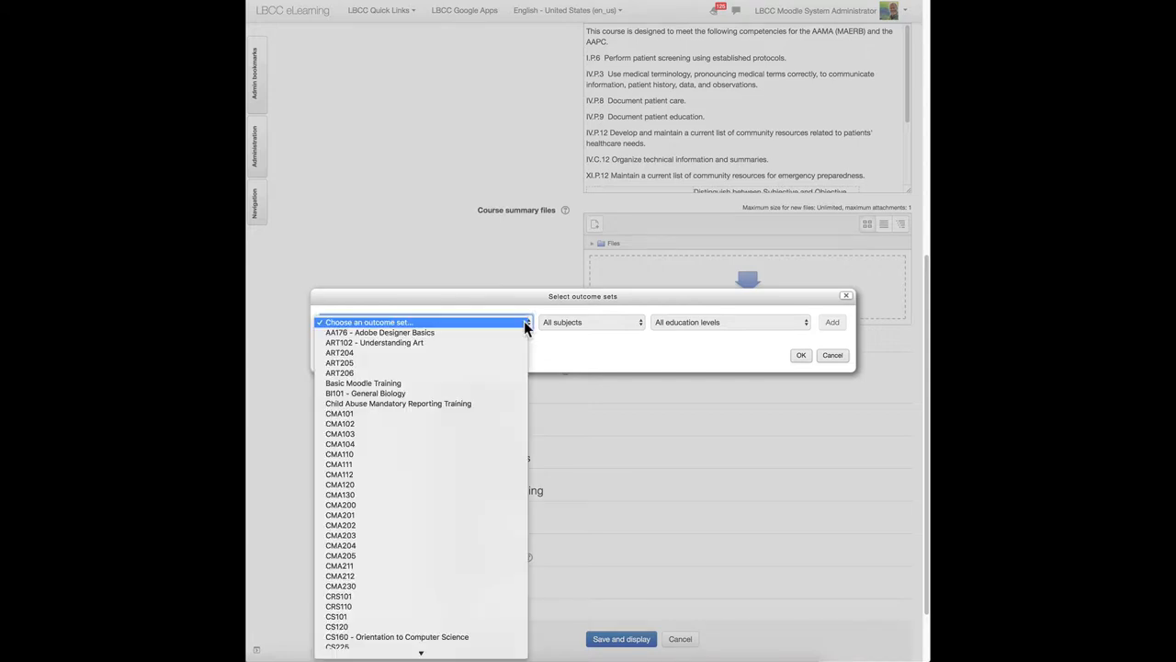
pyautogui.moveTo(450, 404)
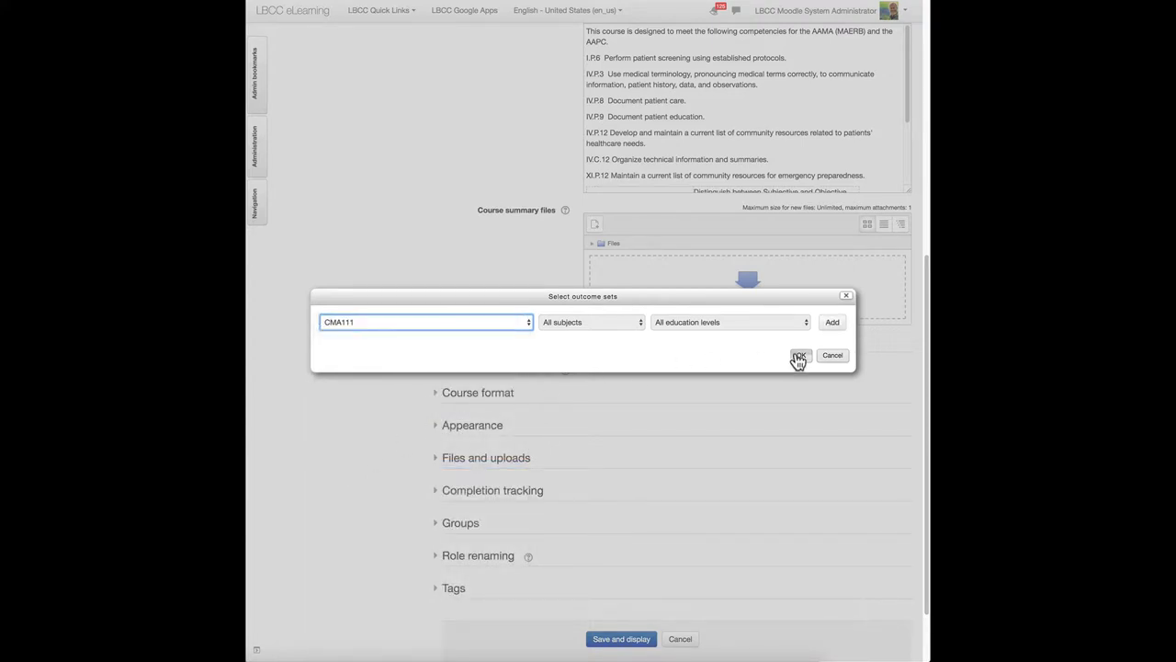
pyautogui.click(797, 356)
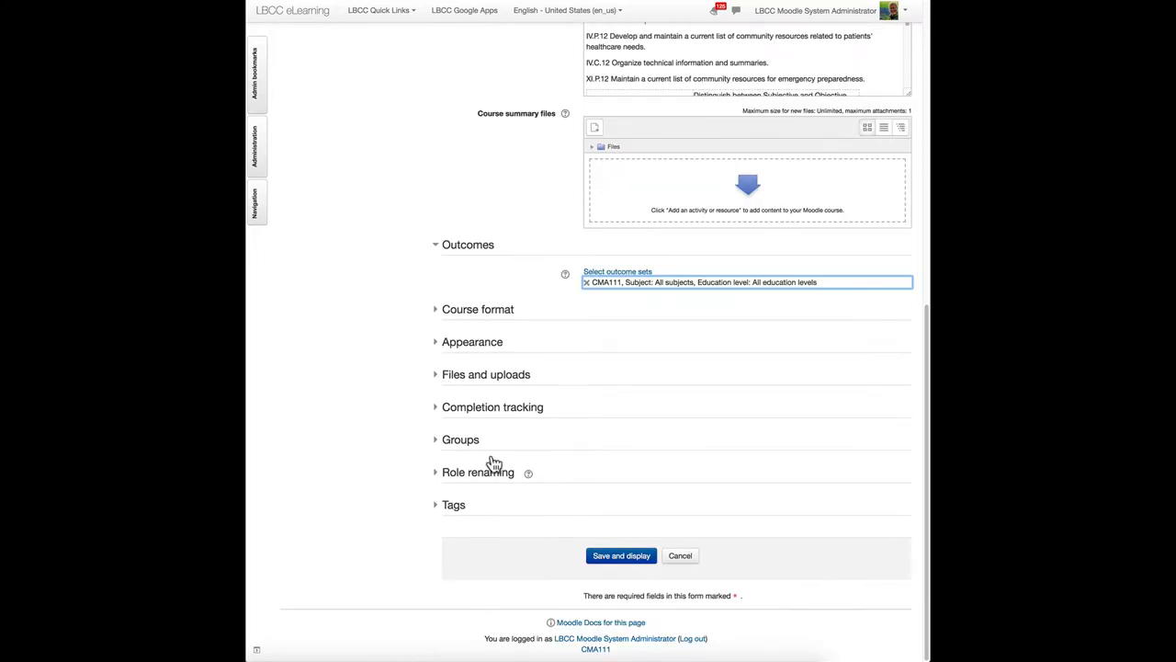
pyautogui.click(621, 555)
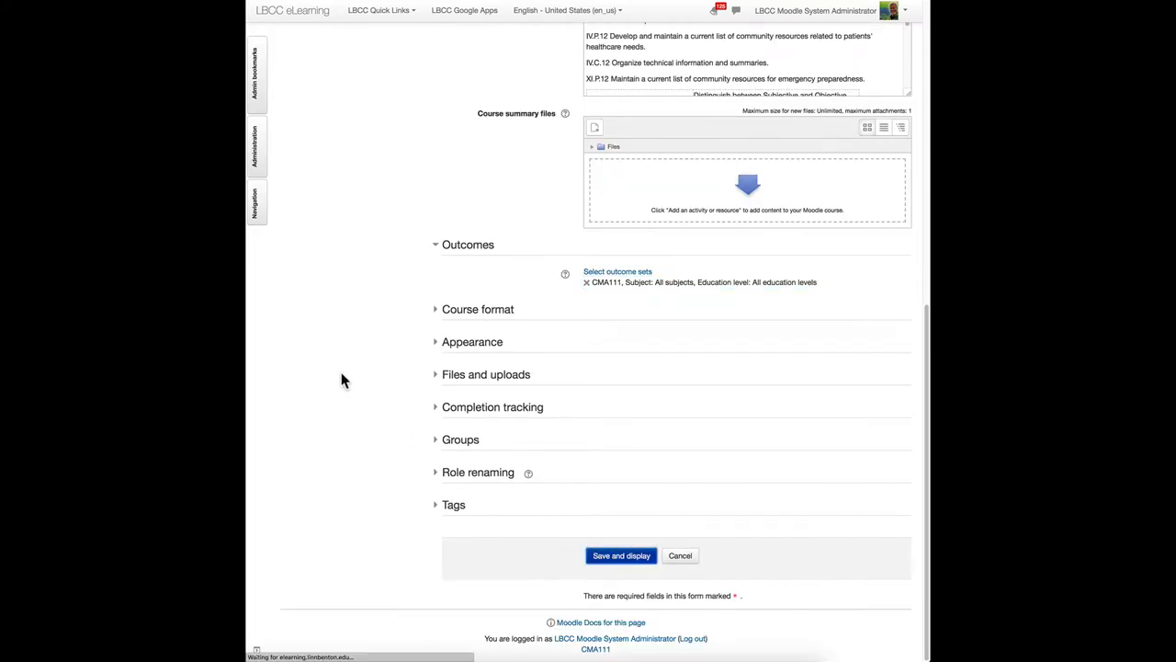
# Turn editing on, dock the side blocks, and bring up assignment A1's Edit menu in Module 1
pyautogui.click(621, 555)
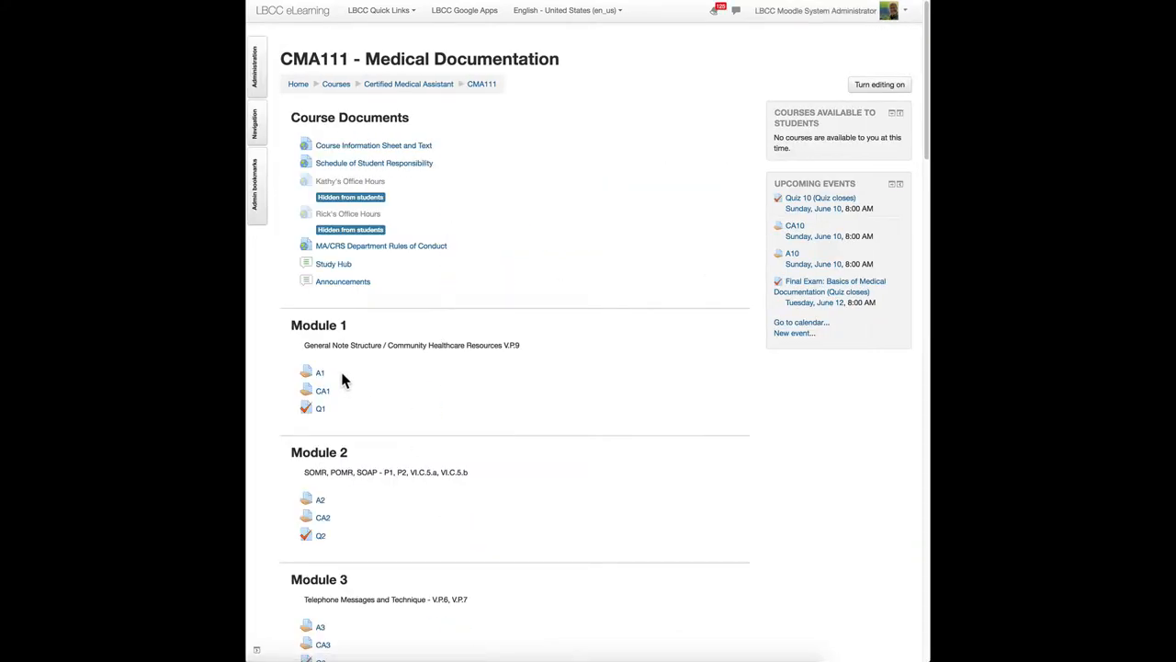
pyautogui.click(878, 84)
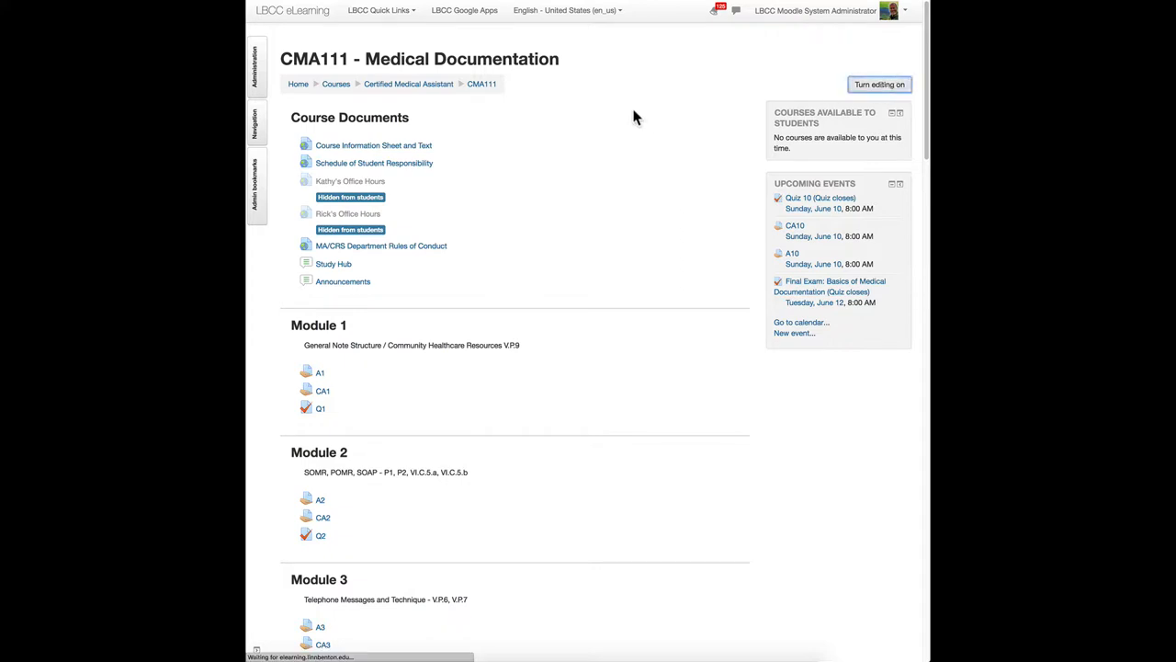
pyautogui.click(878, 84)
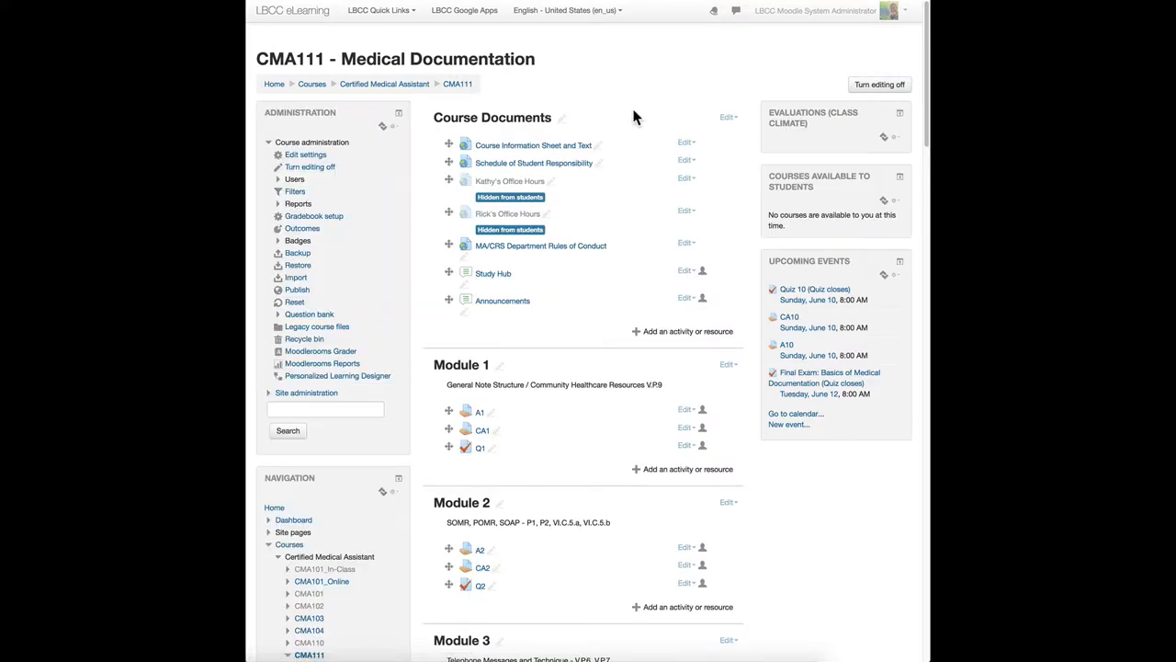
pyautogui.click(878, 84)
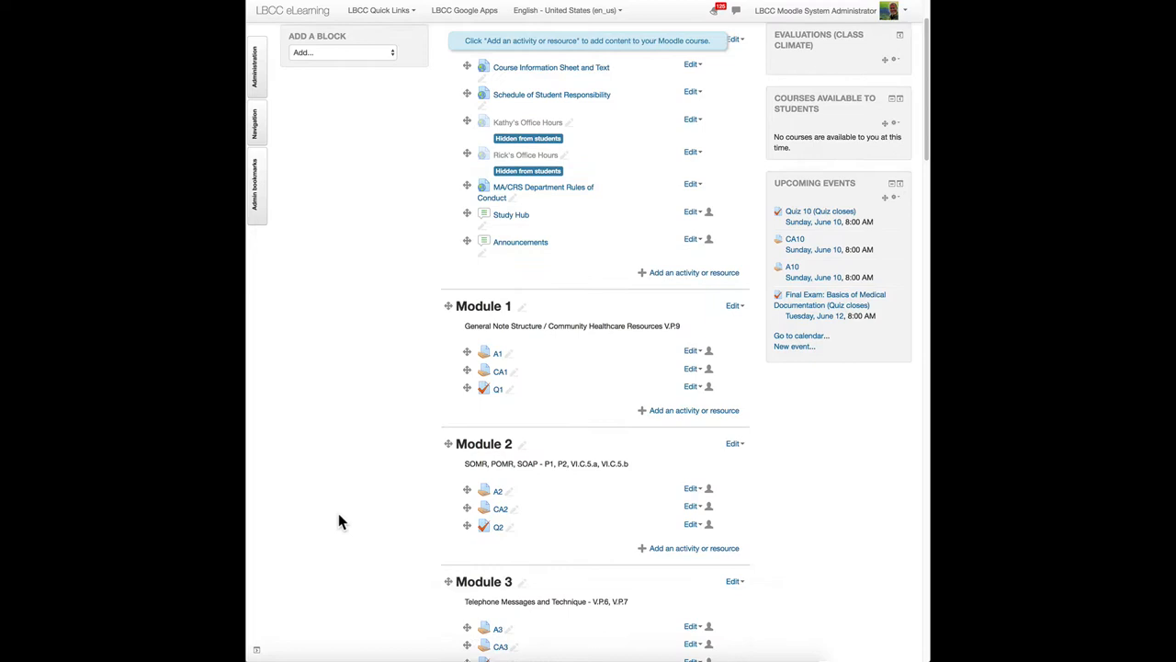
pyautogui.scroll(-3)
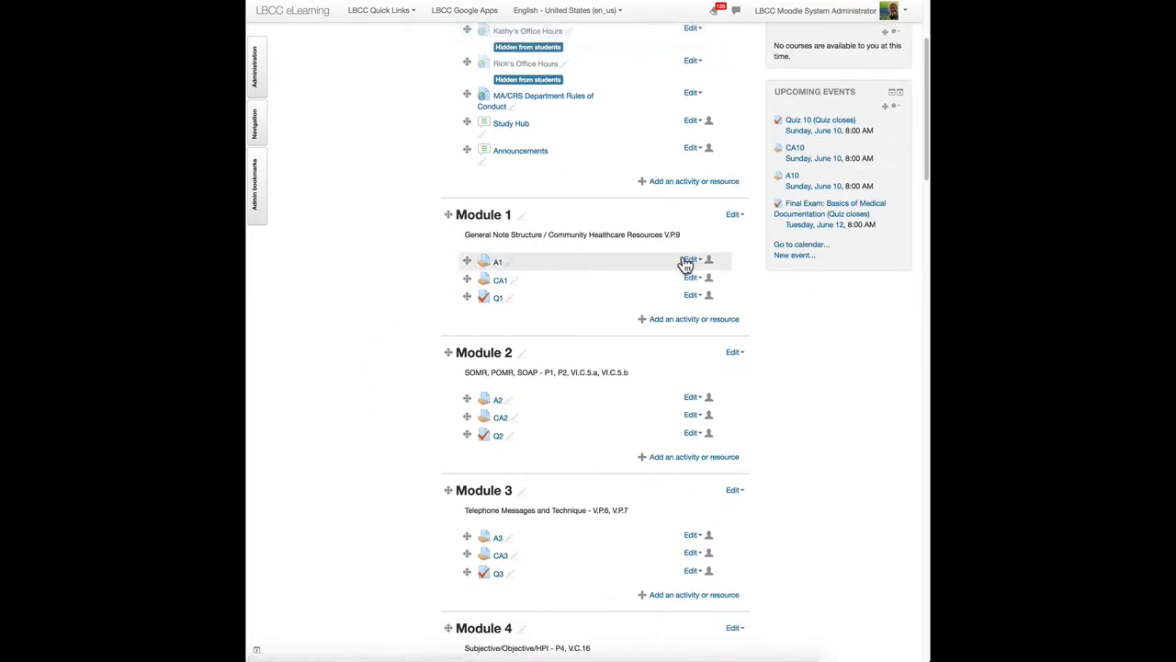
pyautogui.click(689, 259)
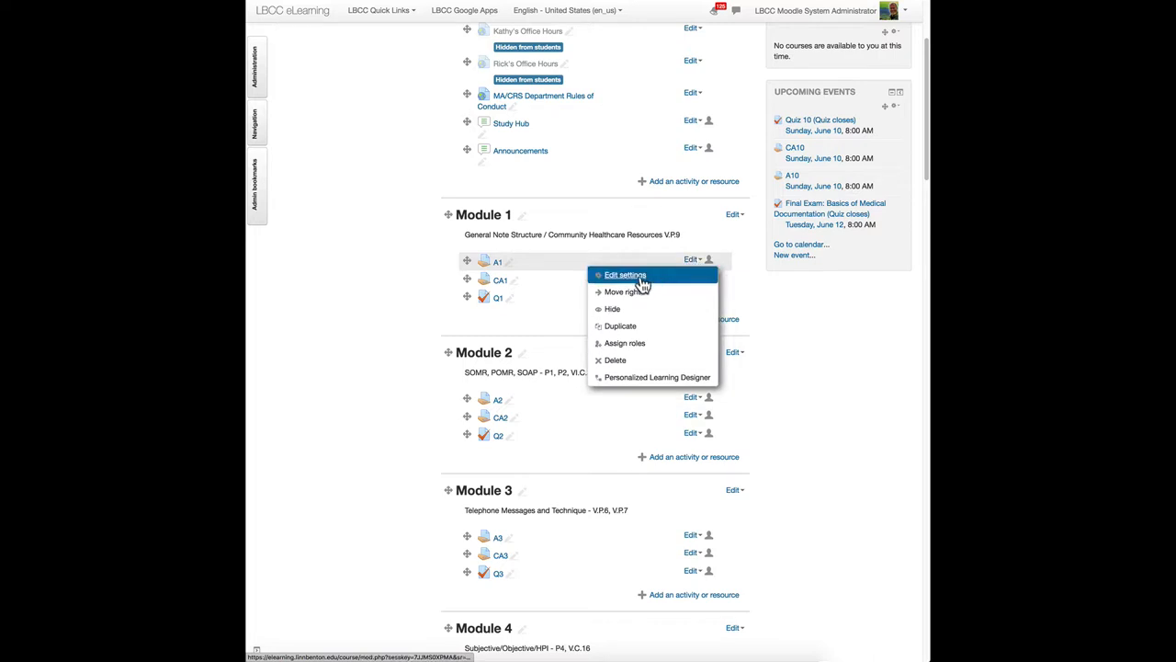
# Enter A1's Edit settings form and expand its Outcomes section, showing no outcomes mapped yet
pyautogui.click(624, 274)
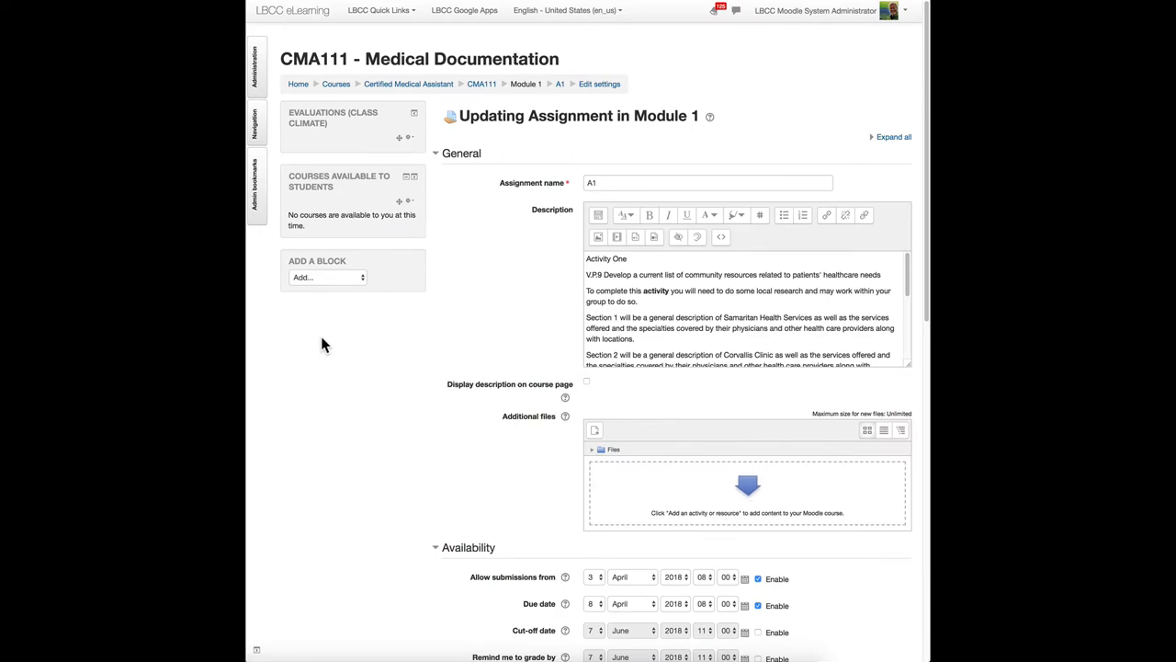
pyautogui.scroll(-3)
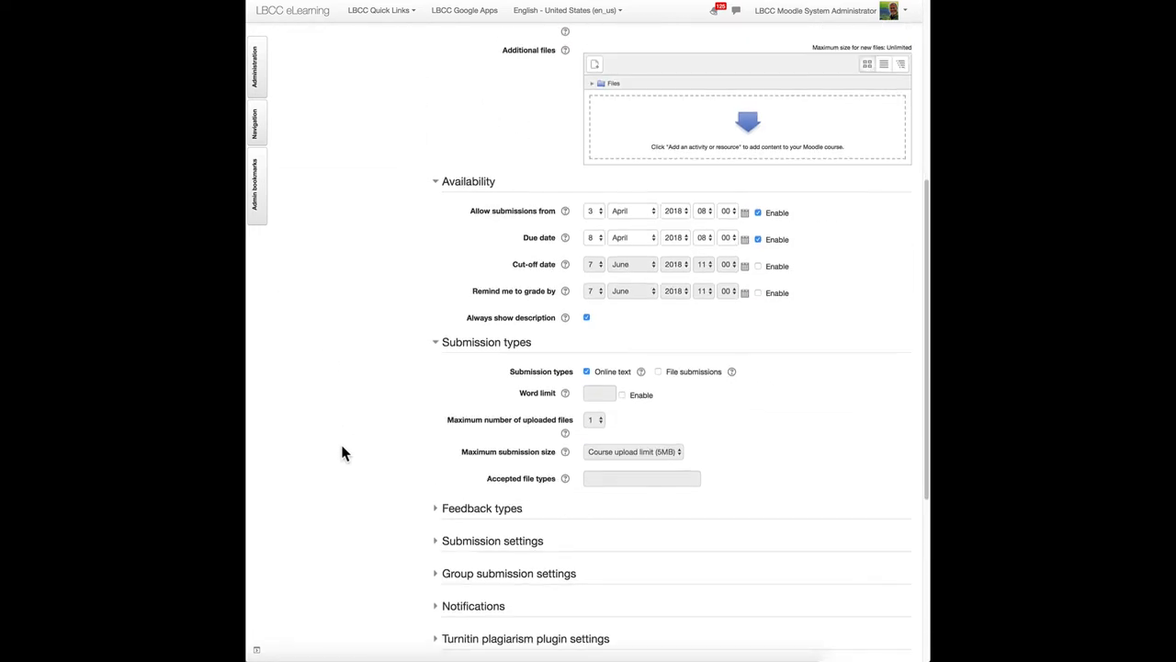
pyautogui.scroll(-3)
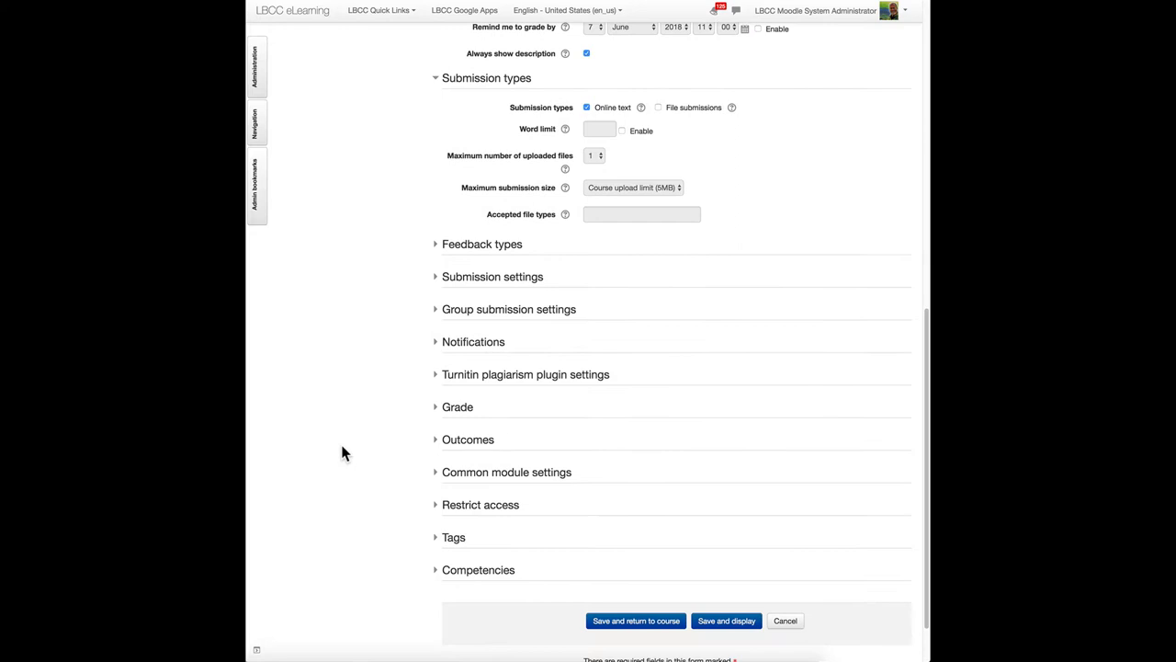
pyautogui.scroll(-3)
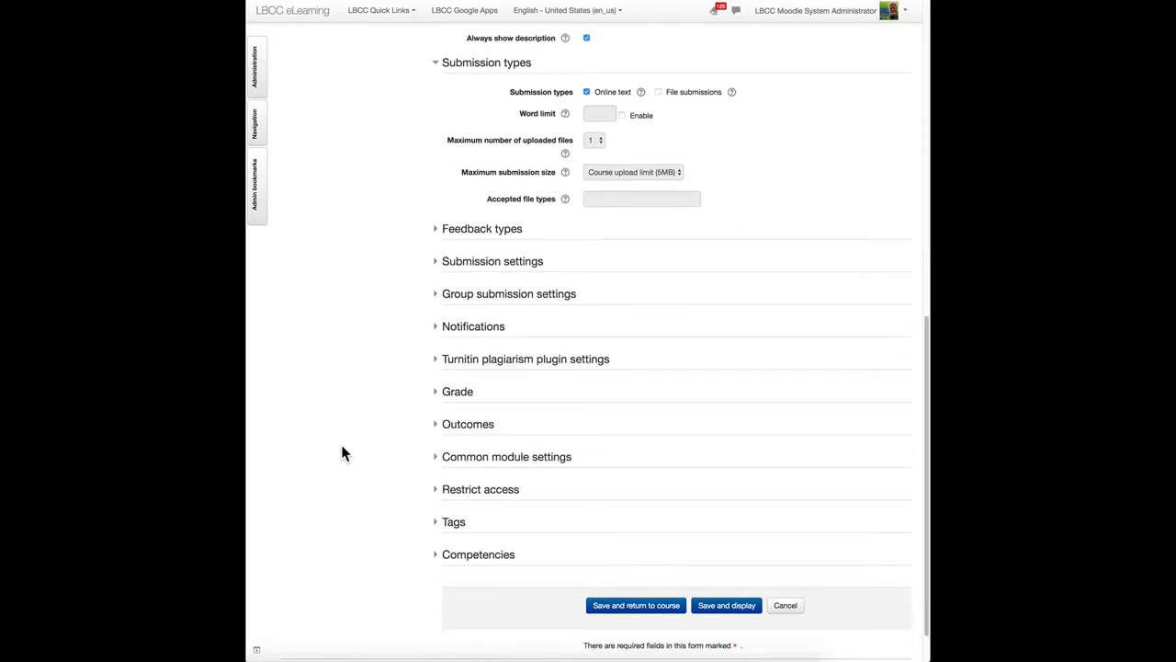
pyautogui.click(441, 422)
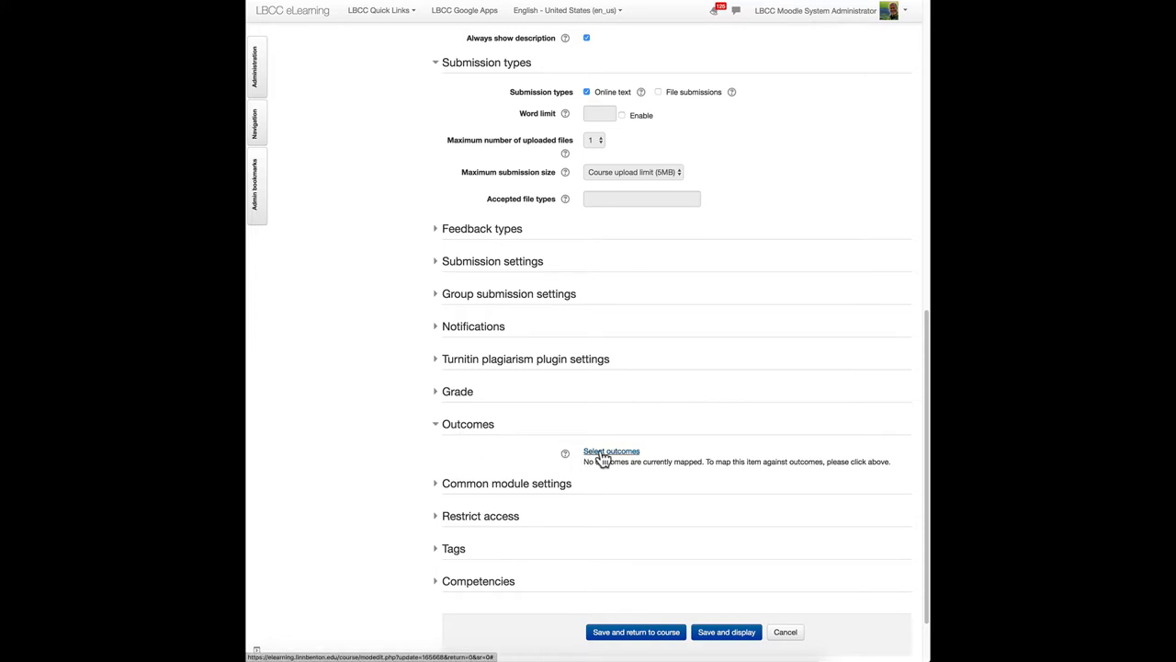
# Select the CMA111 telephone messages, community resources list and POMR record outcomes for A1 and confirm
pyautogui.click(610, 450)
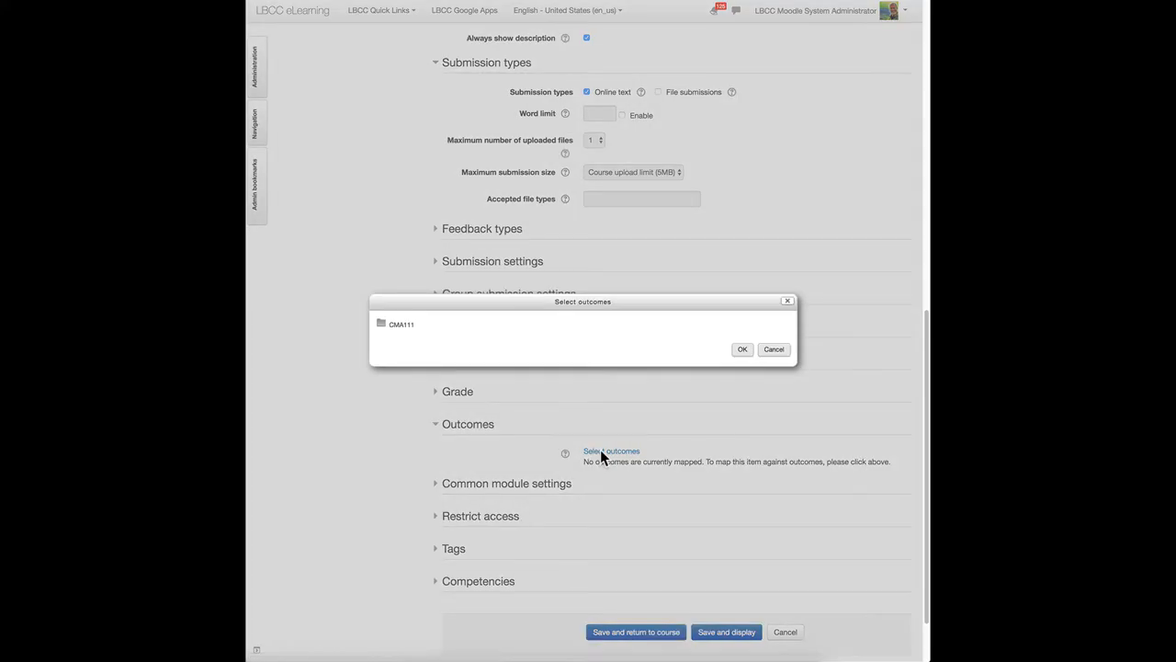
pyautogui.moveTo(385, 333)
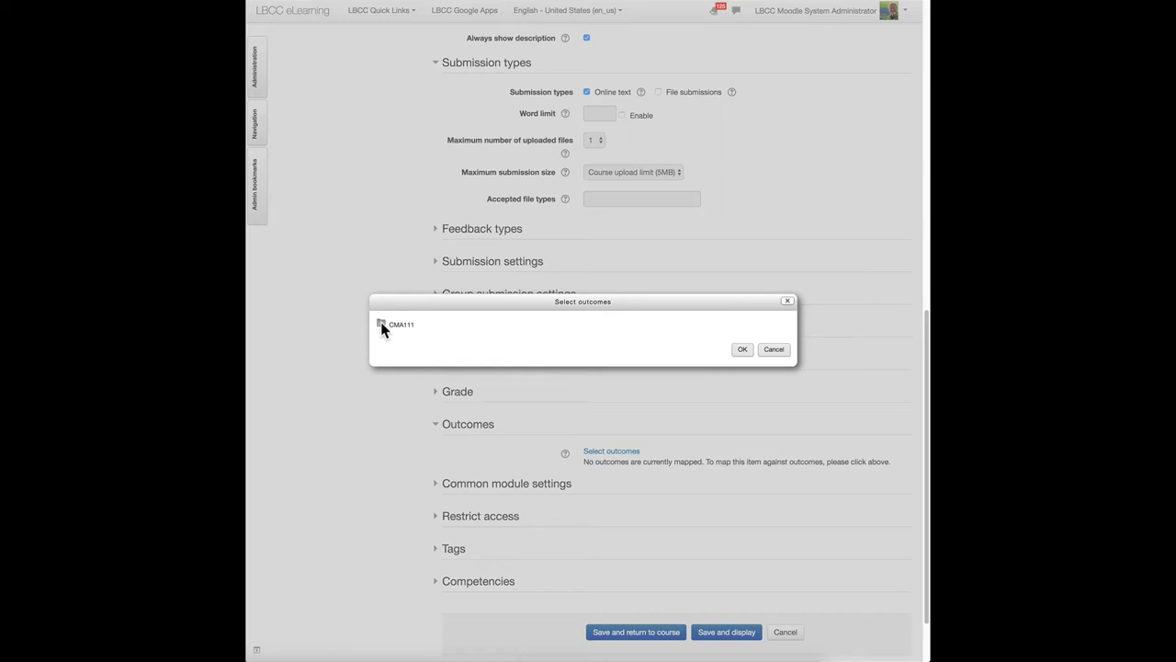
pyautogui.click(381, 323)
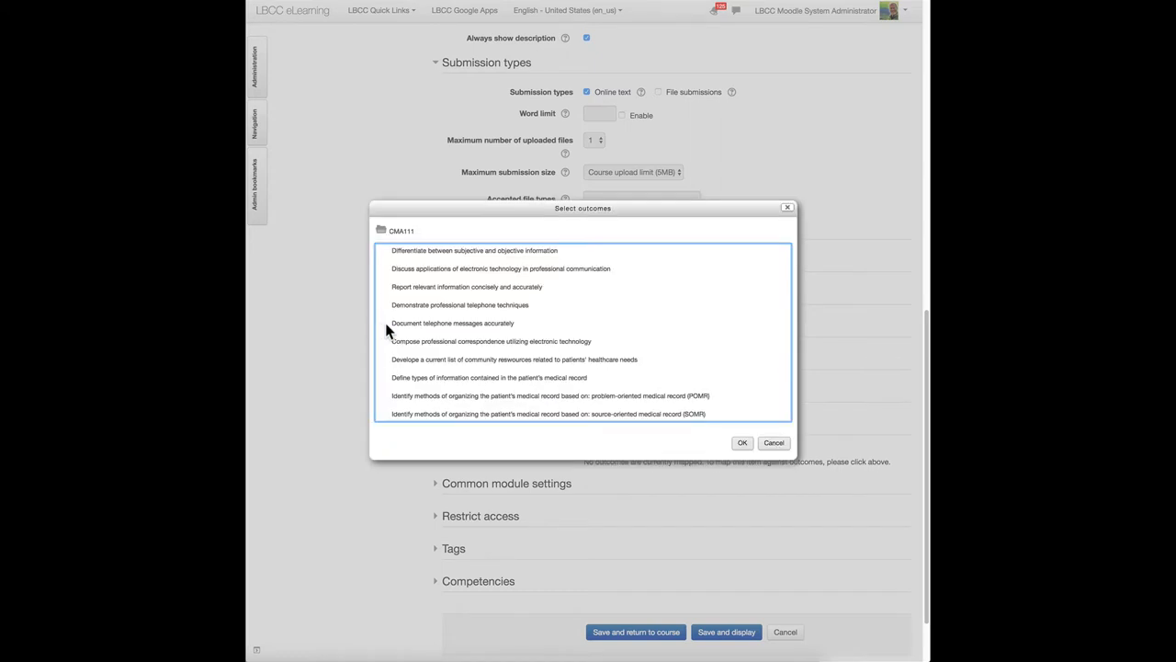
pyautogui.moveTo(397, 309)
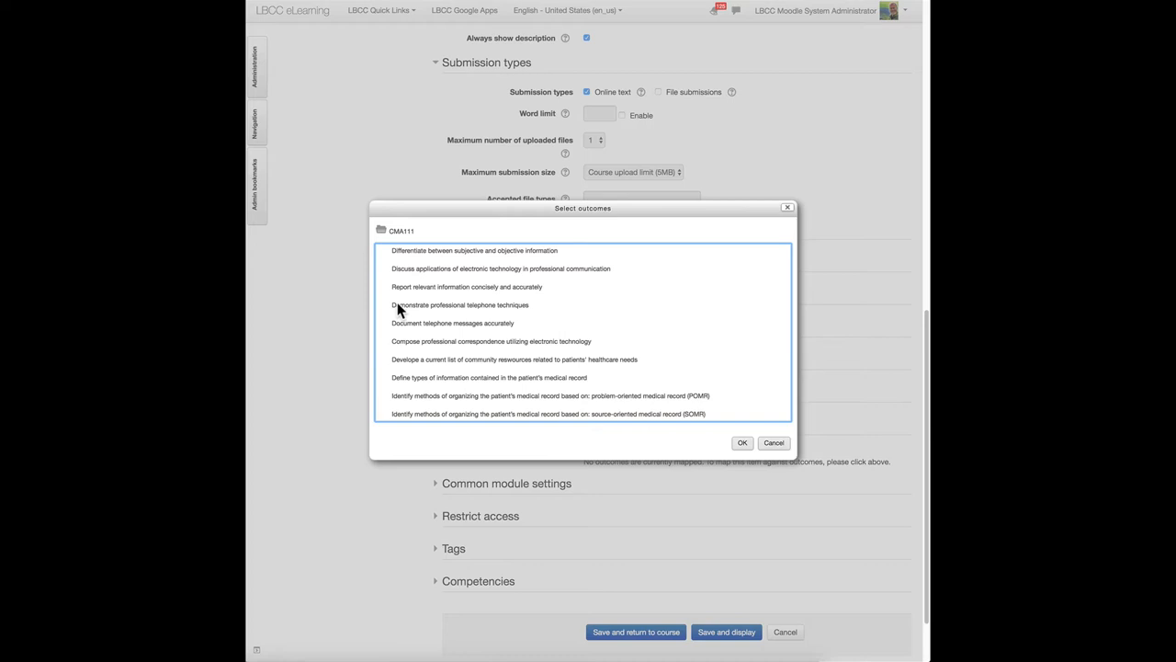
pyautogui.click(452, 324)
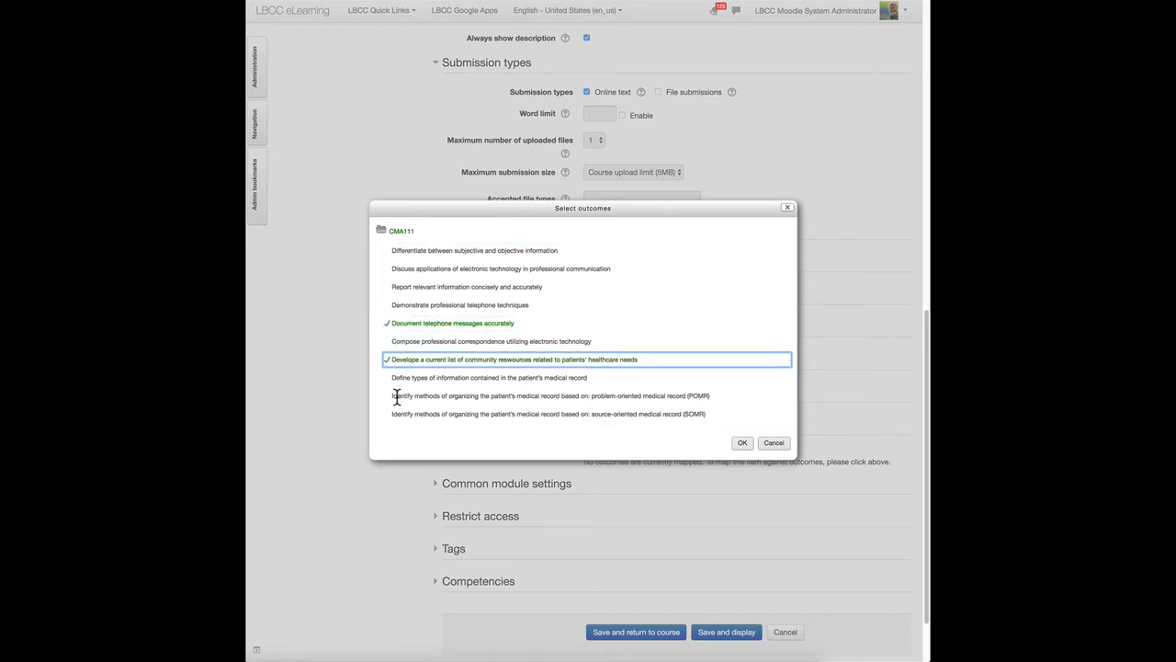
pyautogui.click(386, 395)
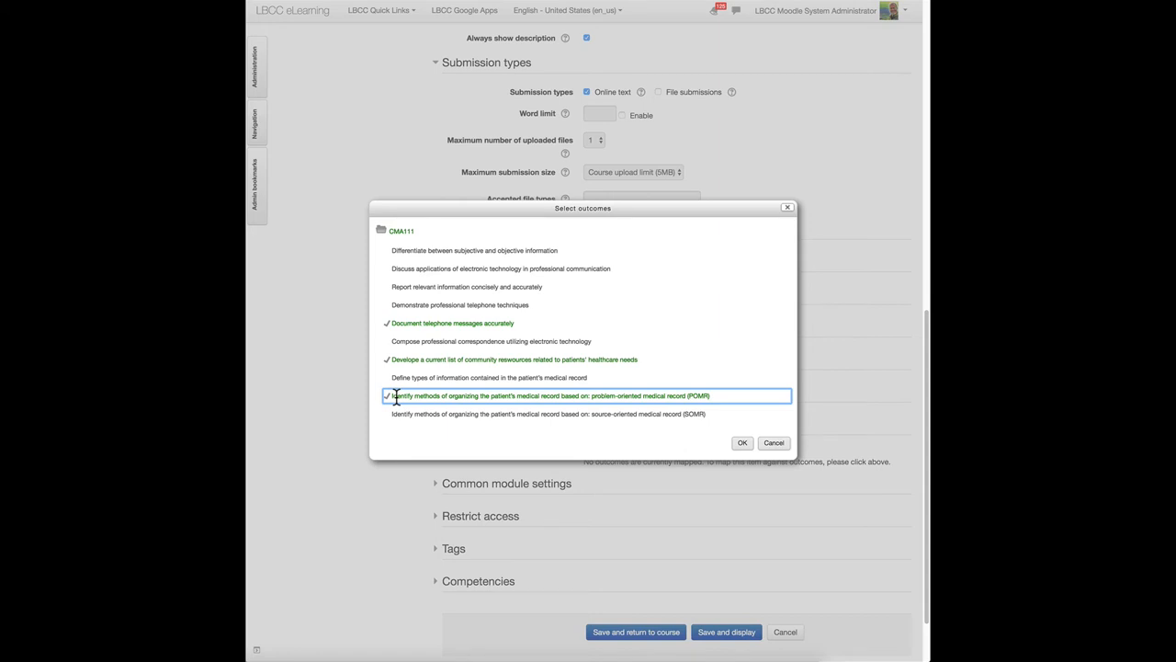
pyautogui.click(742, 441)
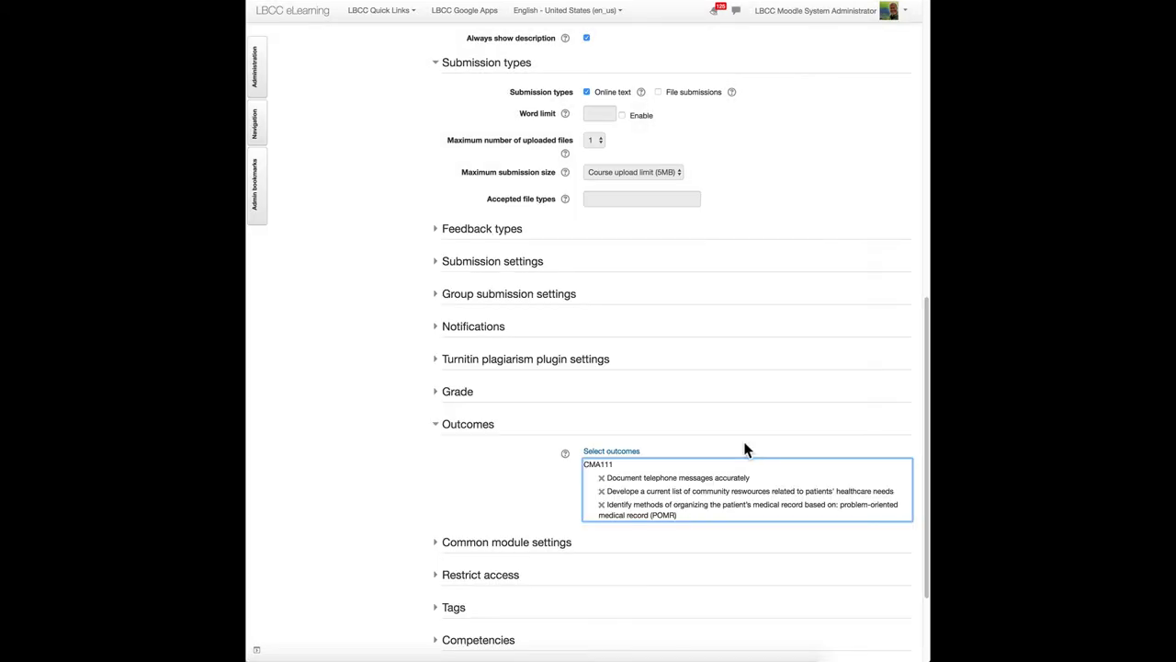
pyautogui.scroll(-3)
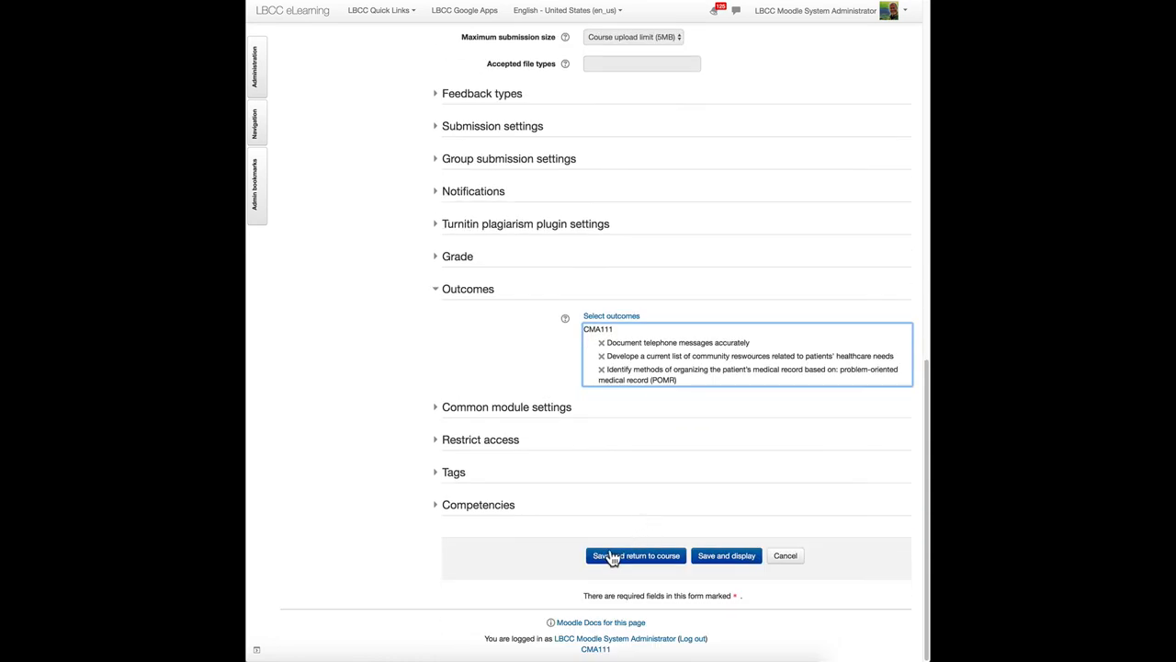
pyautogui.moveTo(725, 555)
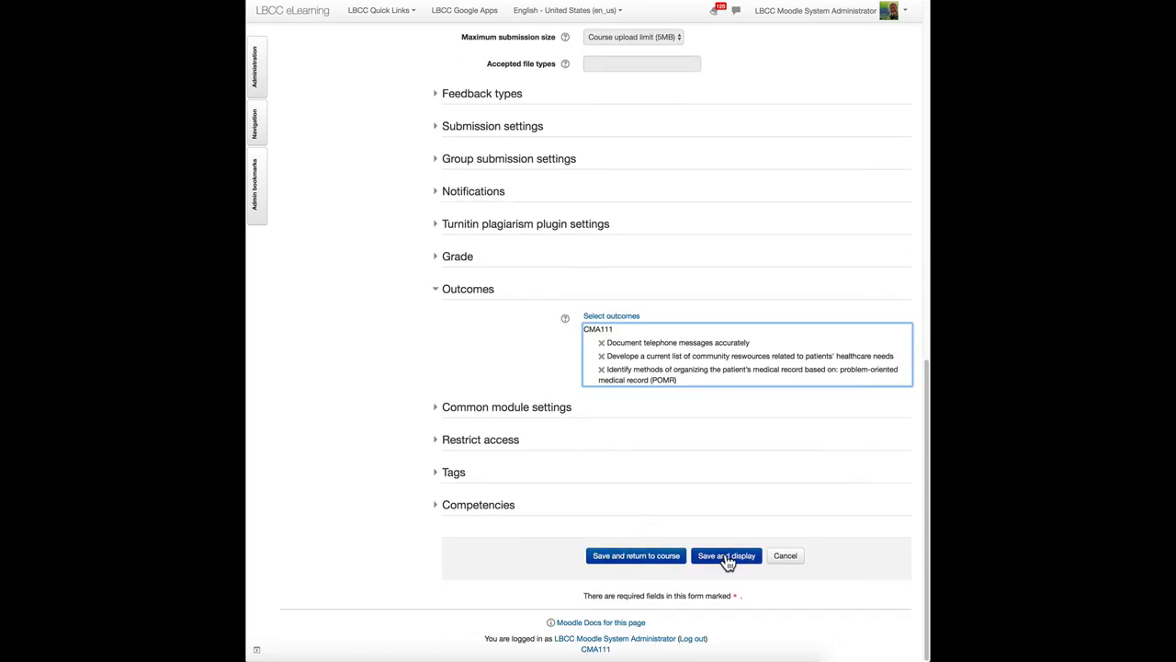